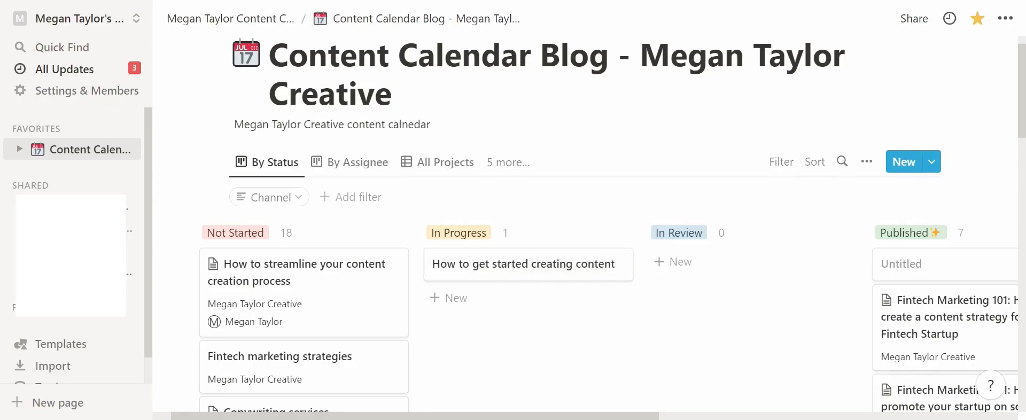
Step: Review the content calendar page title and board header area
double_click(293, 65)
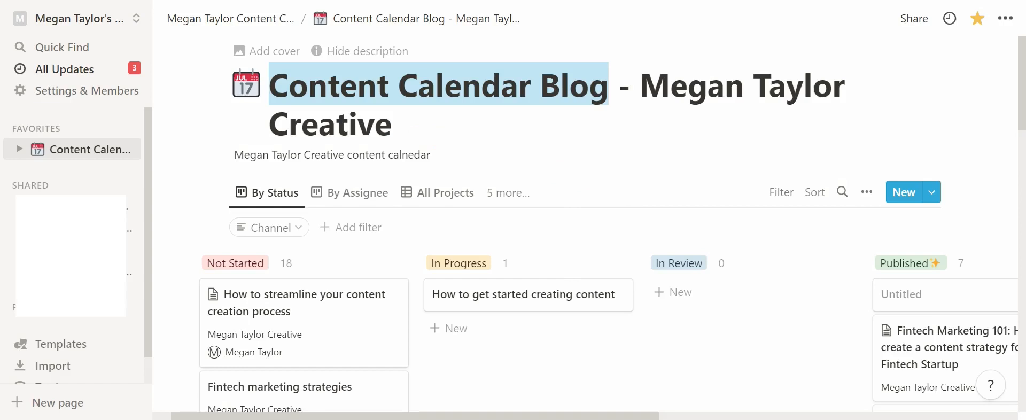
click(398, 124)
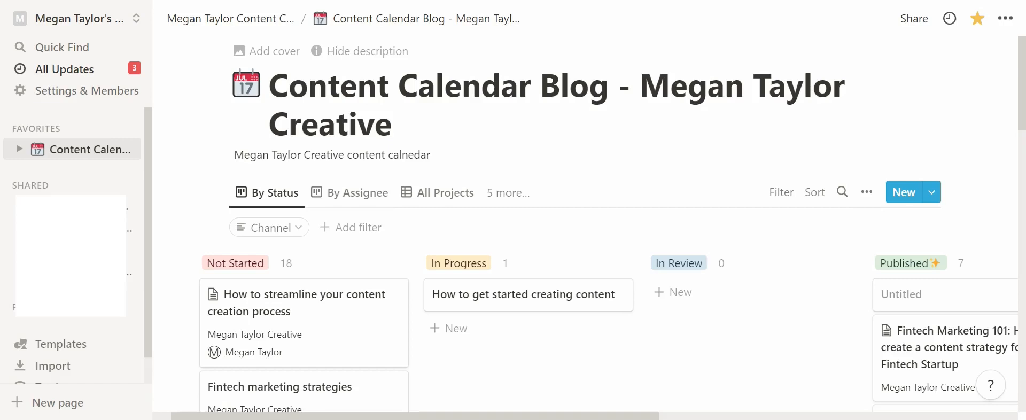
click(398, 124)
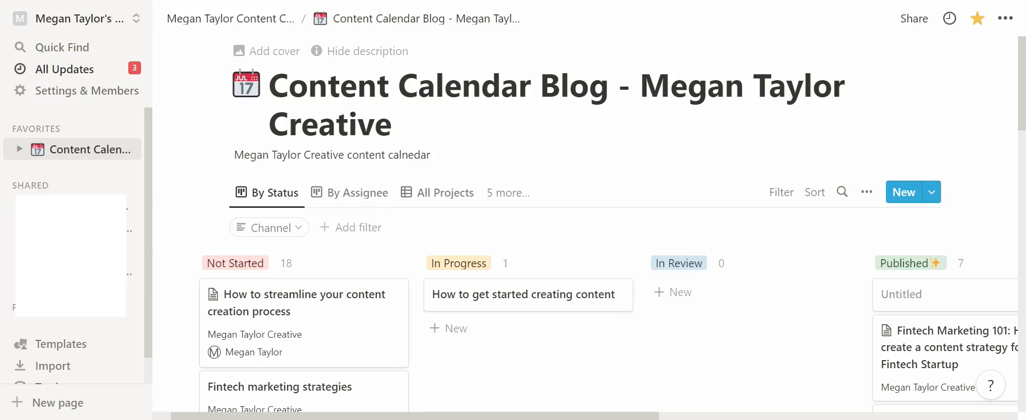
click(399, 123)
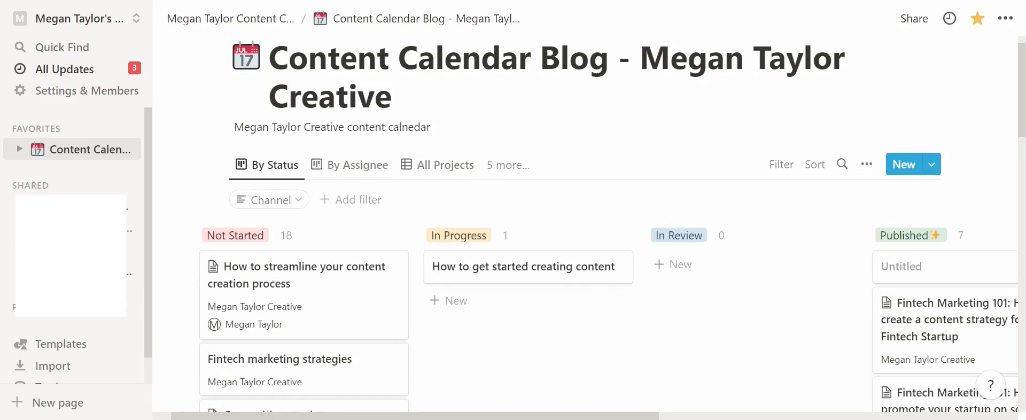
click(400, 96)
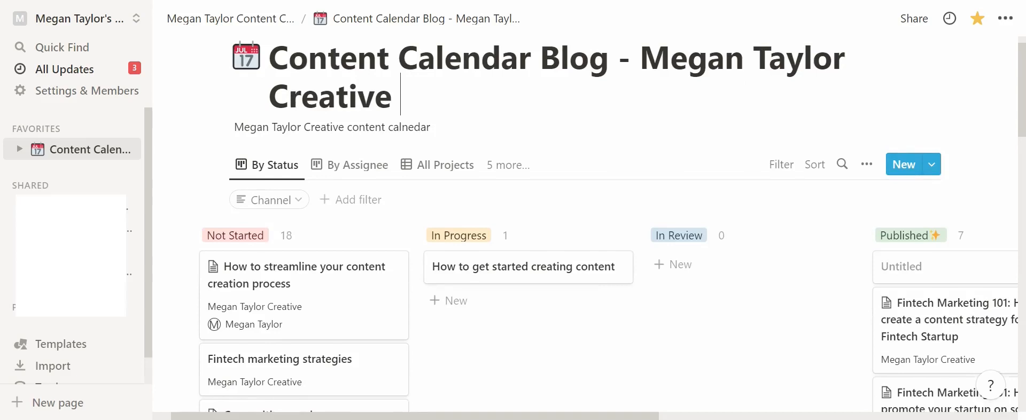
scroll(down, 3)
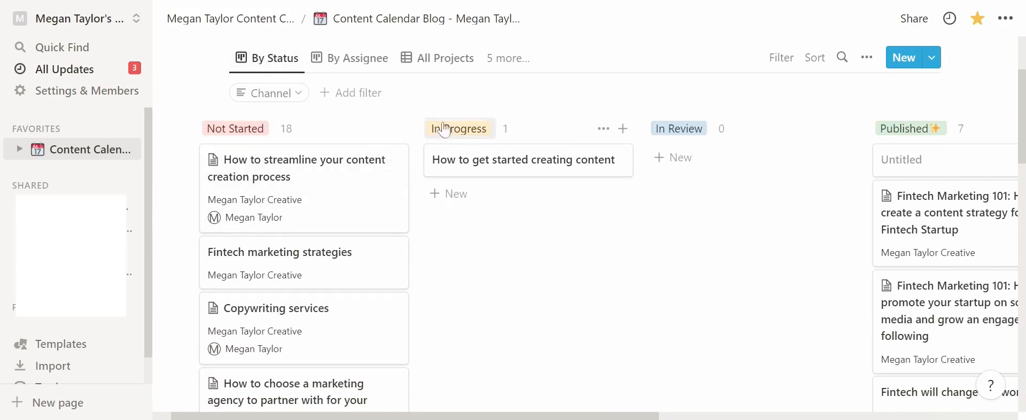
mouse_move(367, 96)
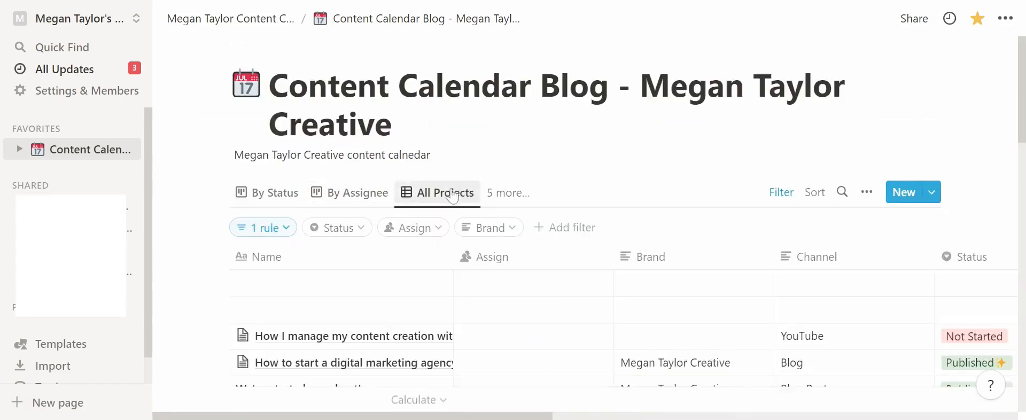
Step: Dismiss the Not Started rename box and start a blank card at the top of that column
scroll(down, 3)
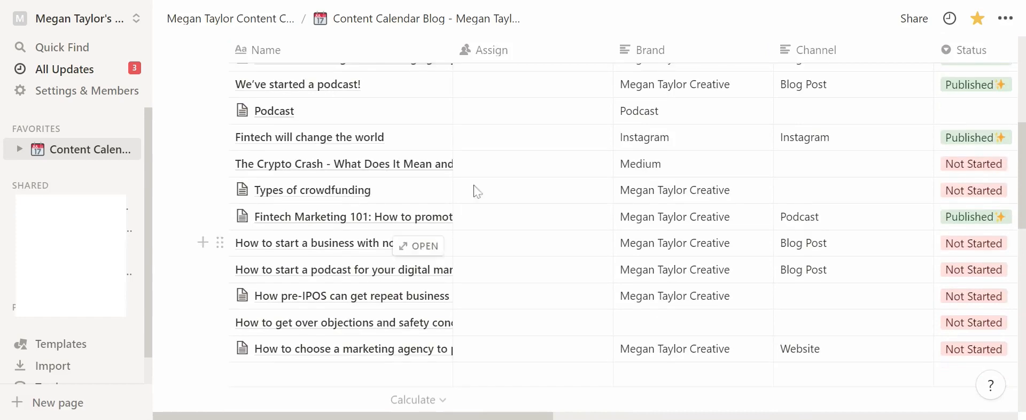
scroll(up, 3)
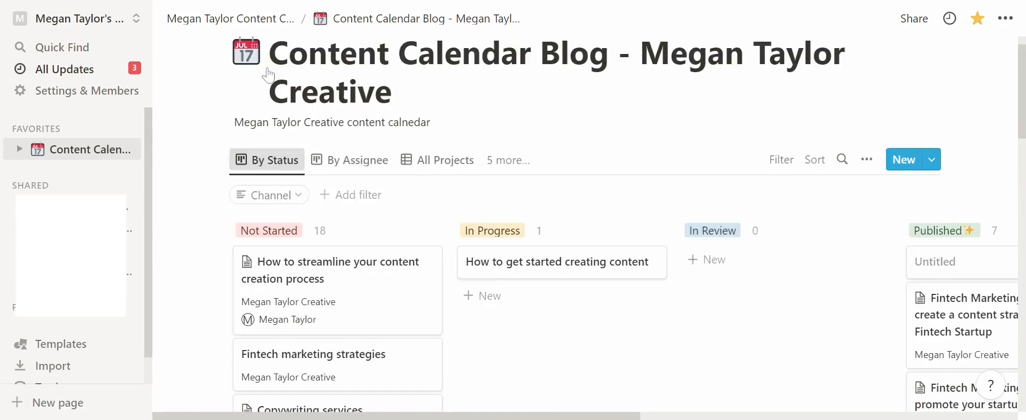
scroll(down, 3)
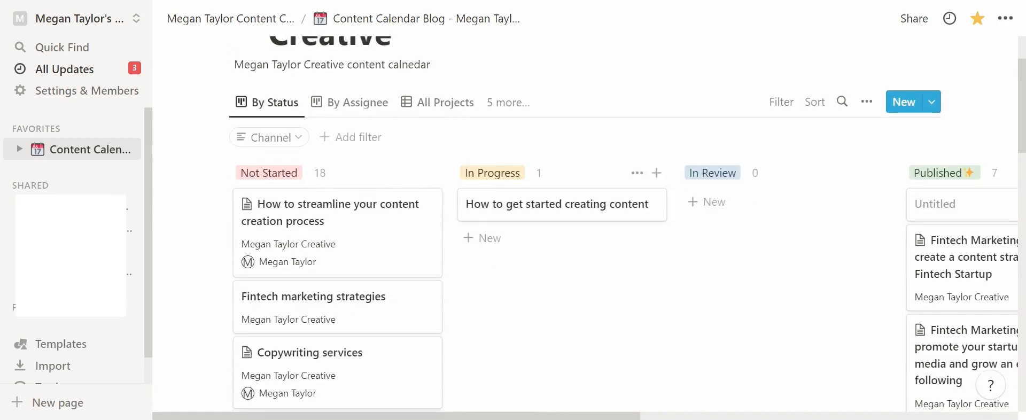
mouse_move(387, 194)
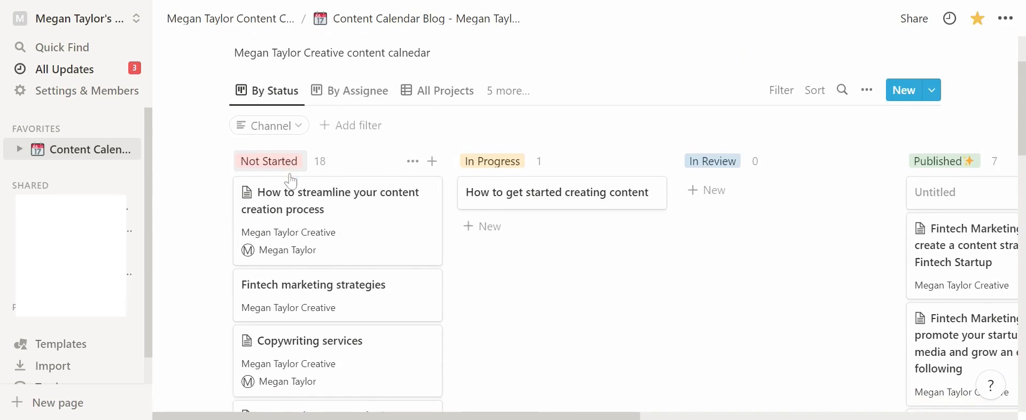
click(269, 161)
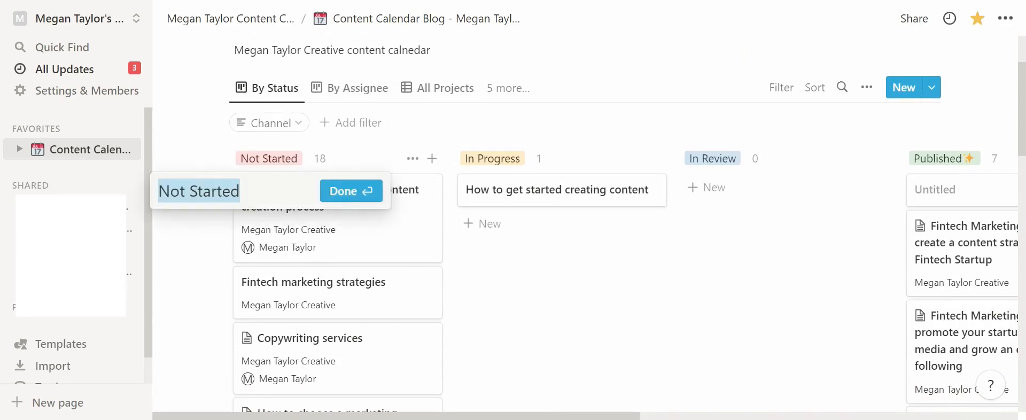
mouse_move(440, 181)
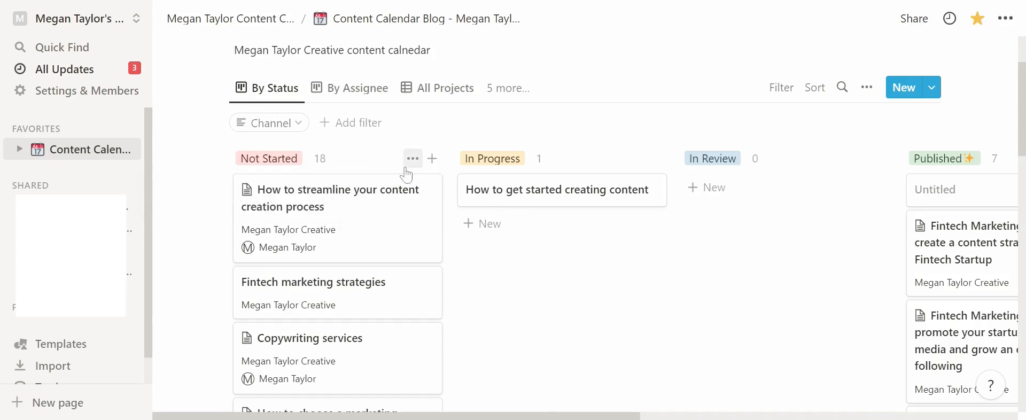
click(432, 158)
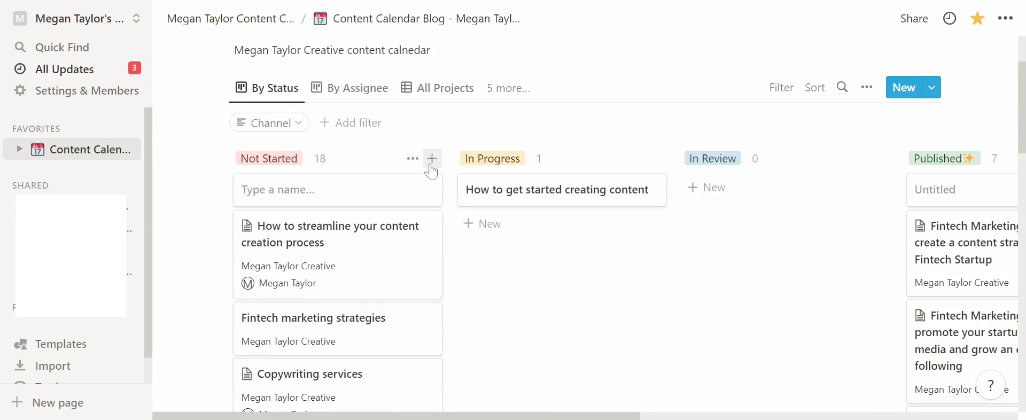
Step: Name the new card 'New content idea' and view its Status options, leaving it Not Started
click(432, 159)
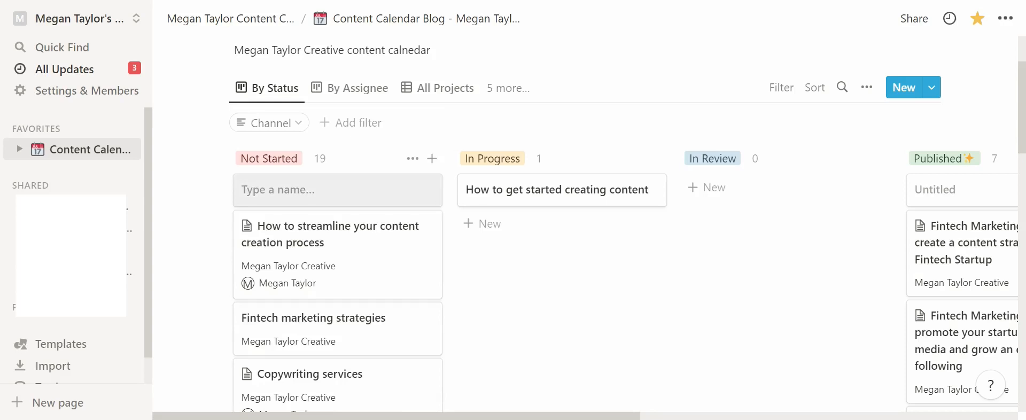
text(New content idea)
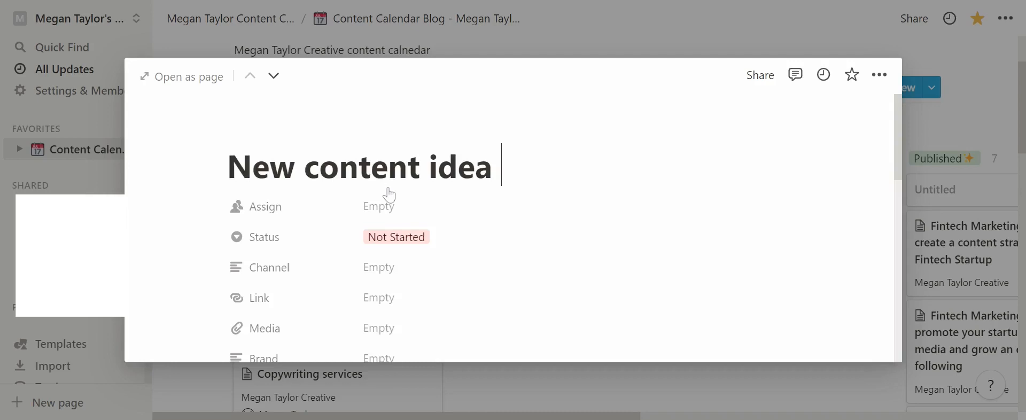
click(396, 236)
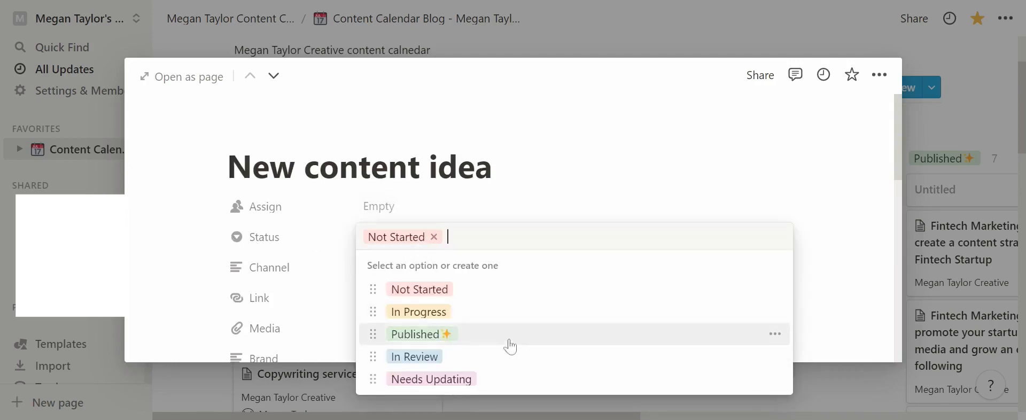
mouse_move(487, 301)
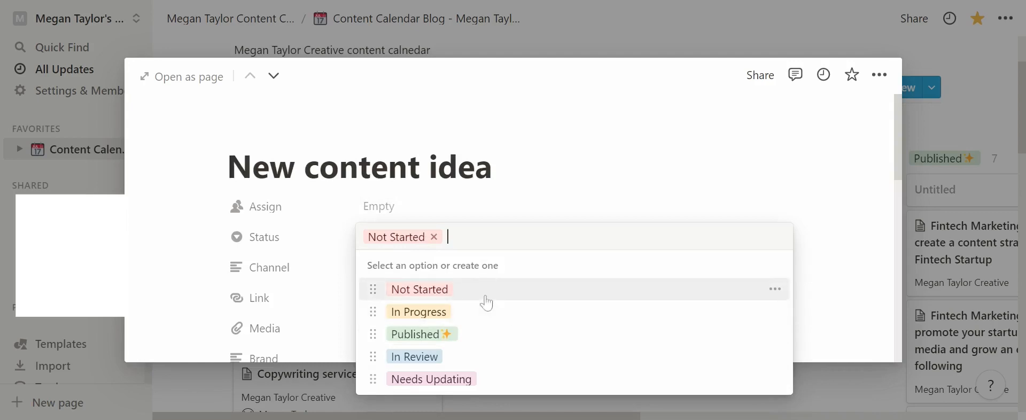
mouse_move(492, 379)
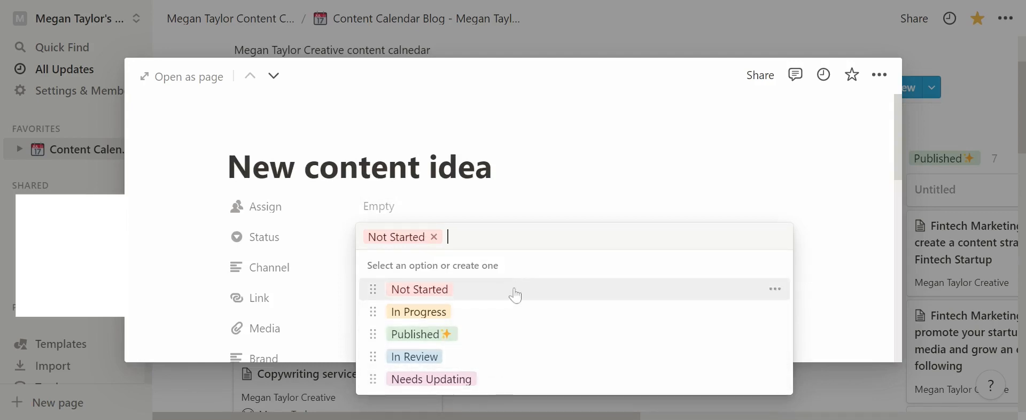
mouse_move(511, 340)
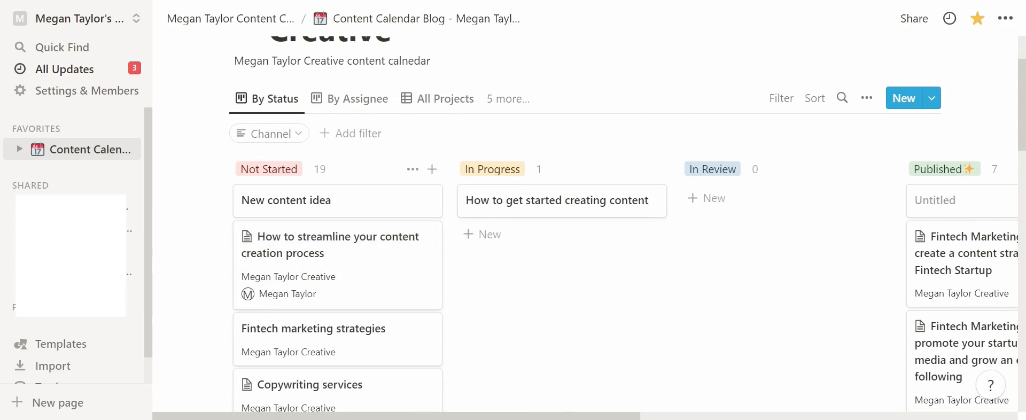
Step: Drag 'How to get started creating content' from In Progress into the Published column
scroll(down, 3)
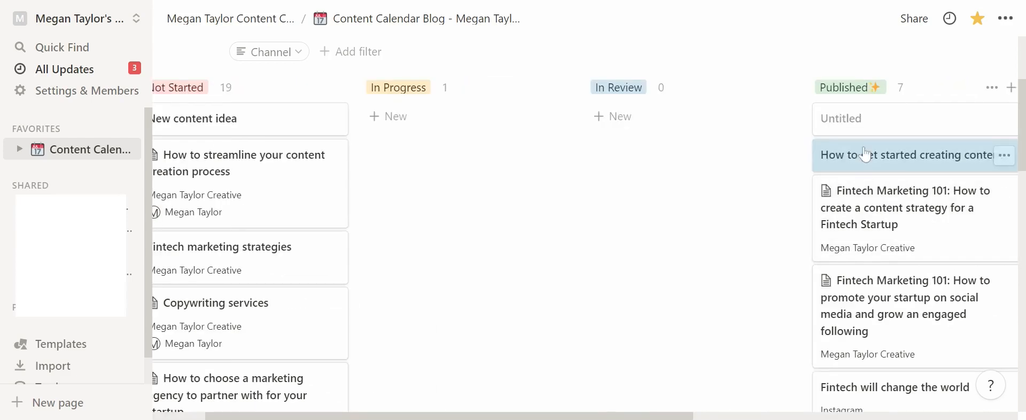
Step: Open the published card to review its Published status and Podcast channel, then edit its empty Property field
click(909, 155)
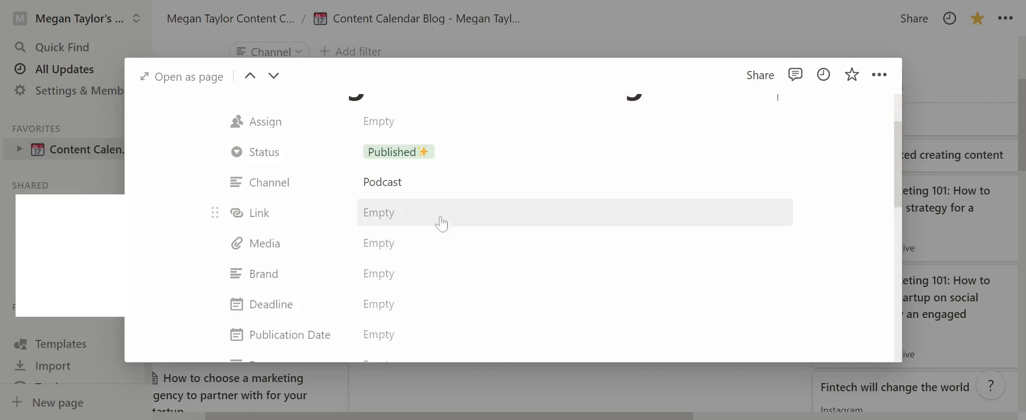
mouse_move(310, 213)
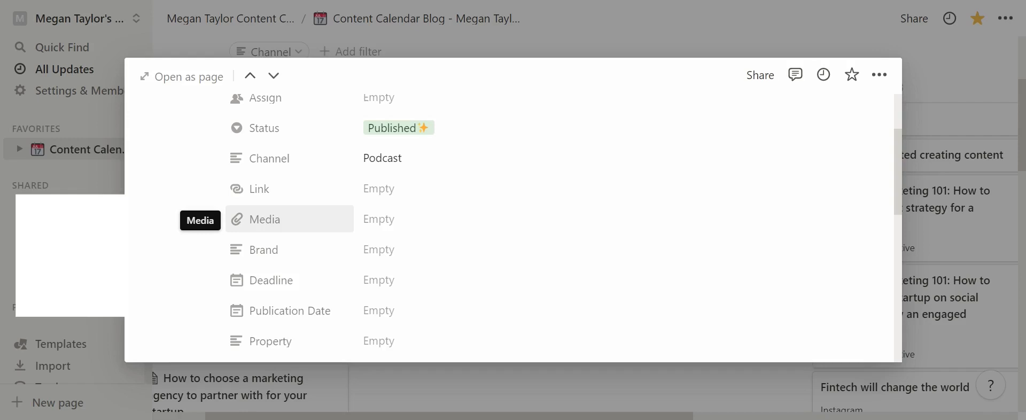
scroll(down, 3)
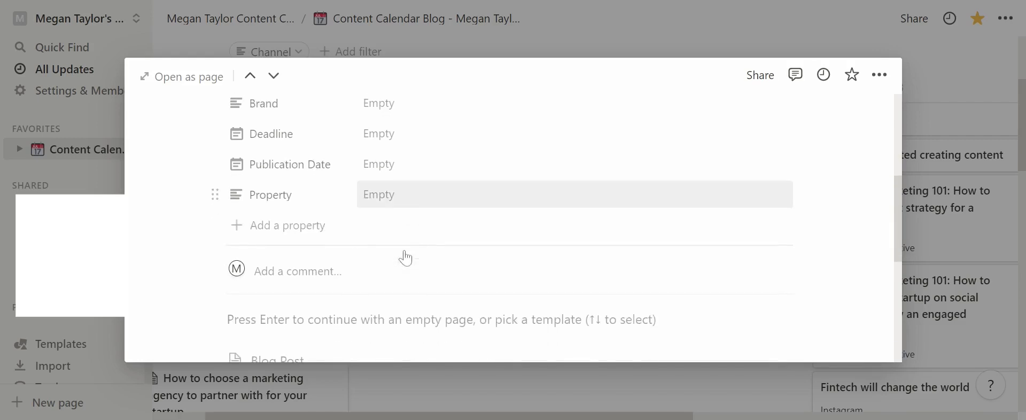
mouse_move(407, 209)
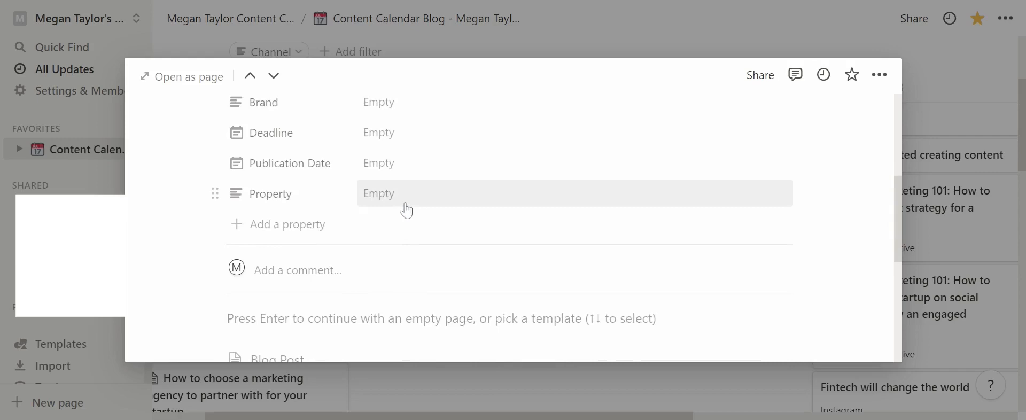
click(406, 193)
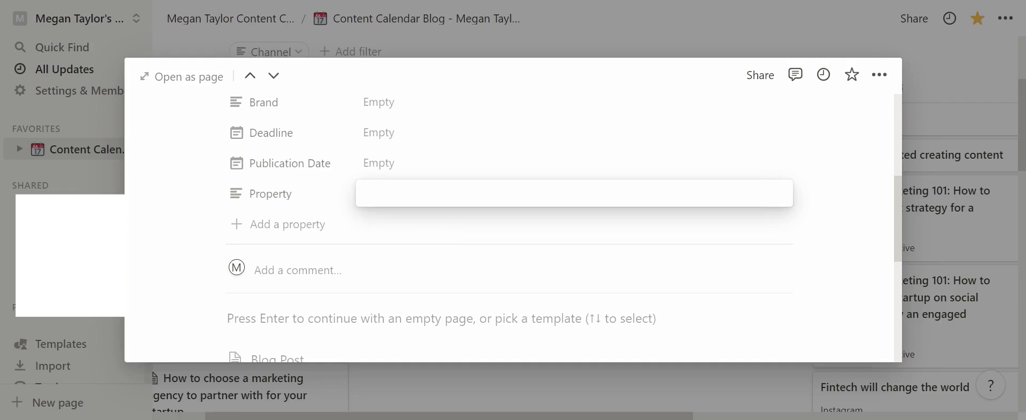
Step: Set the card's Property field to Instagram
text(Instagram)
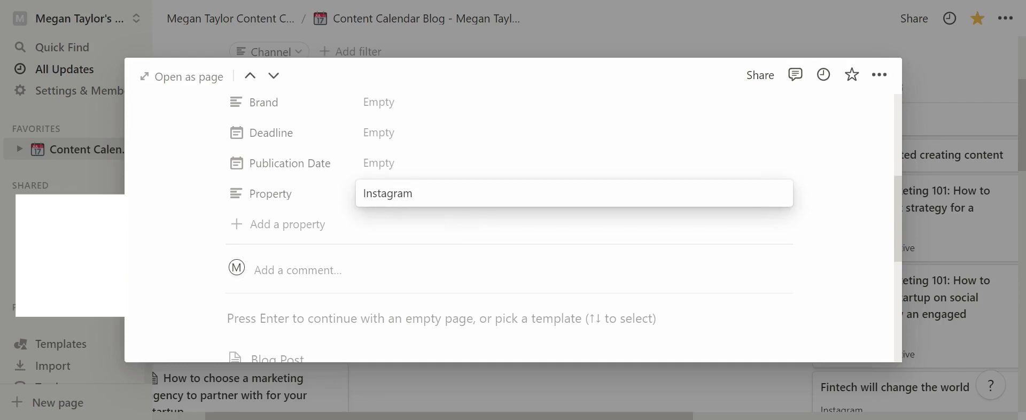
click(392, 232)
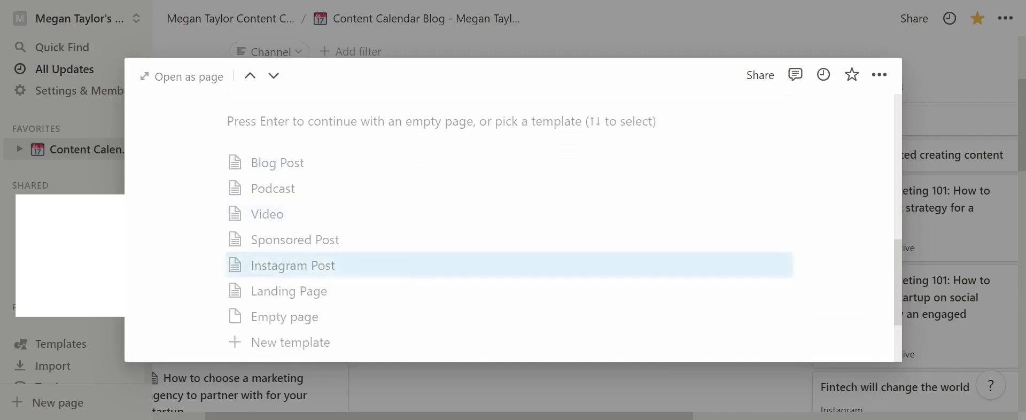
mouse_move(408, 253)
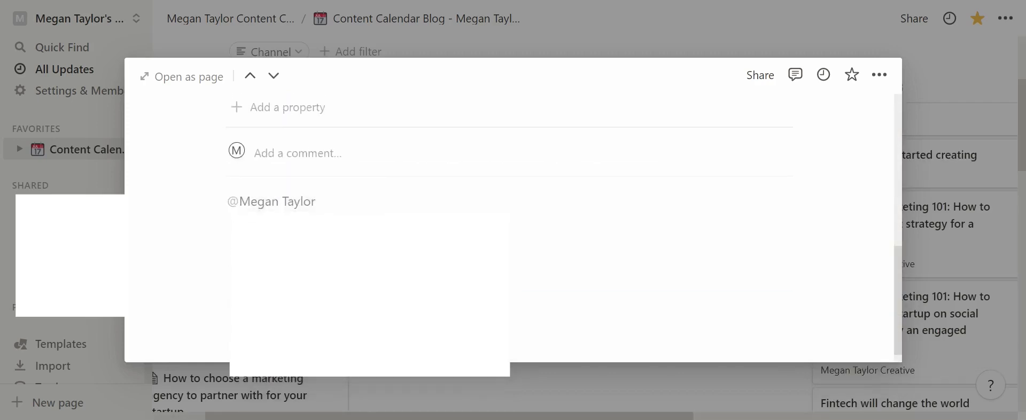
Step: Add a short 'hello' note mentioning a team member in the card body, then close the card
text(hello)
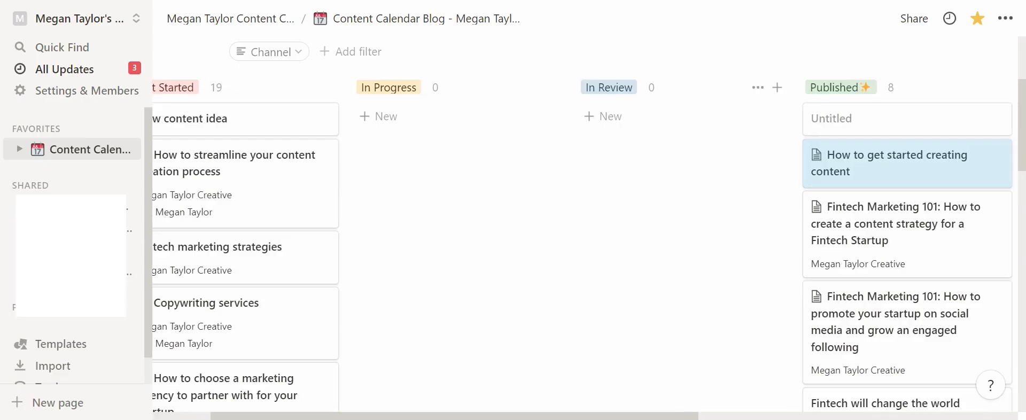
Step: Expand Content Calendar under Favorites to list its By Status and By Assignee views
scroll(right, 3)
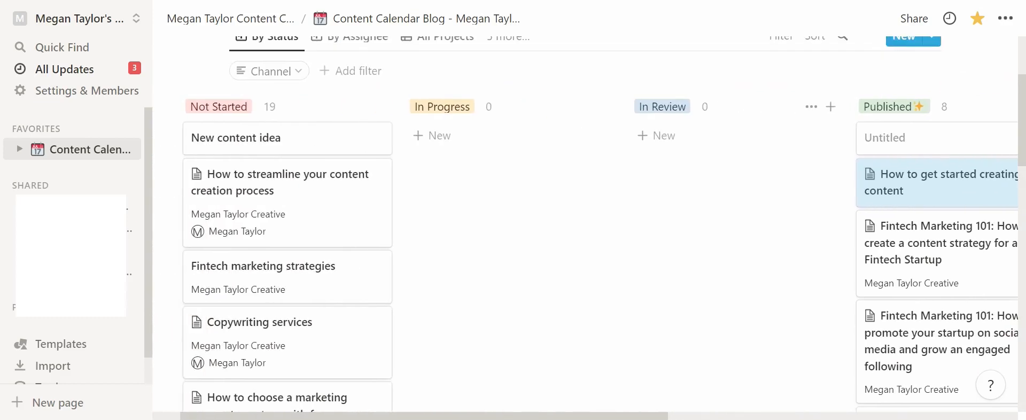
click(19, 150)
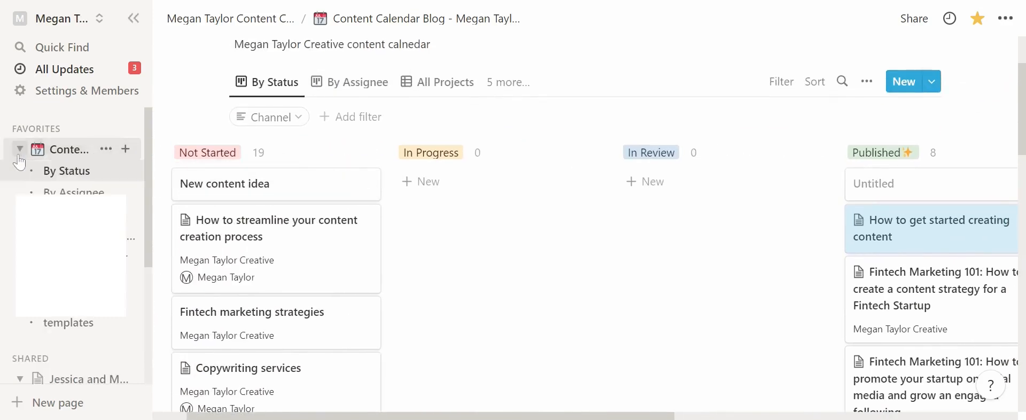
mouse_move(99, 159)
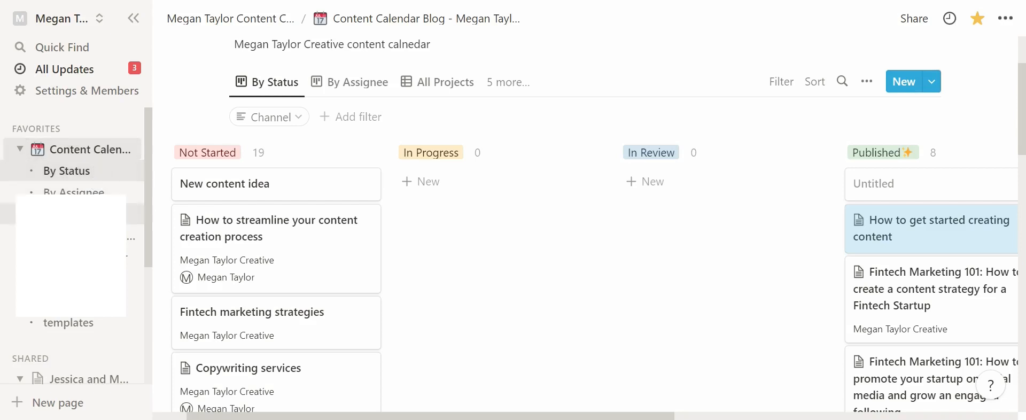
mouse_move(287, 109)
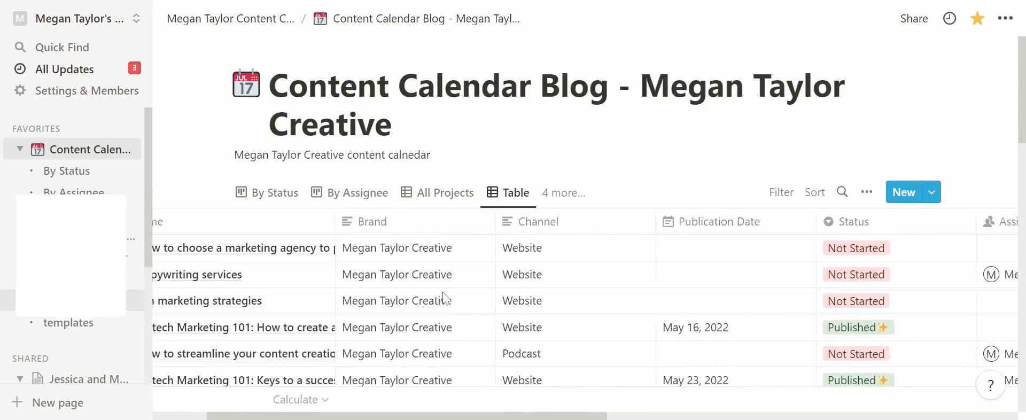
Step: Scroll the table view across Status, Assign, Deadline, Link and Media columns to the By Assignee board
scroll(right, 3)
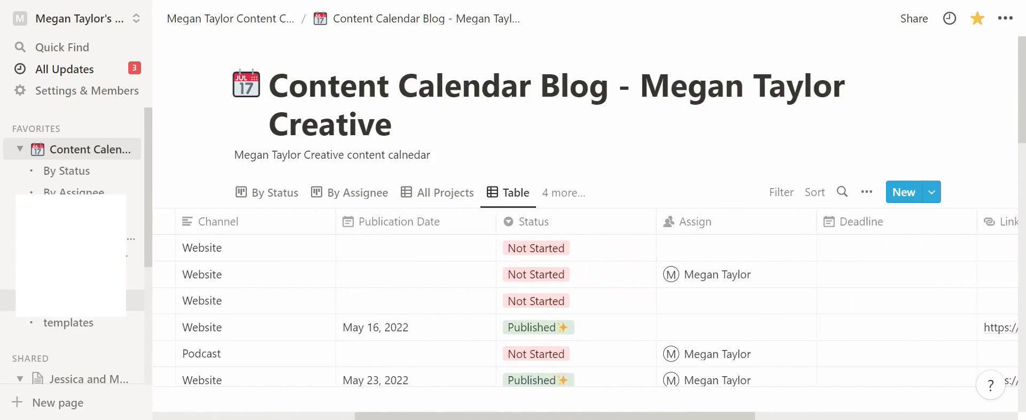
scroll(right, 3)
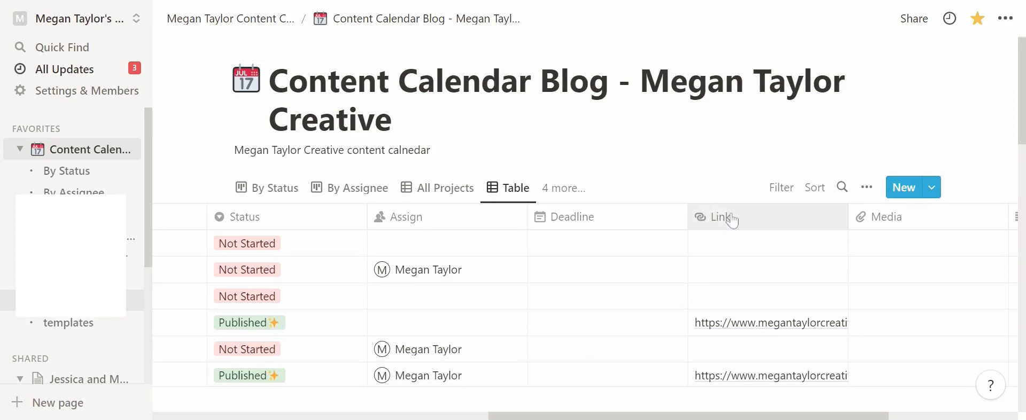
mouse_move(752, 281)
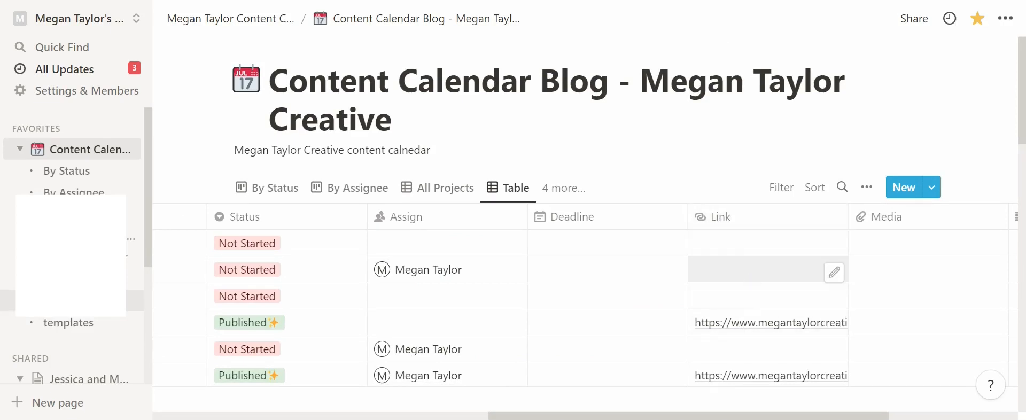
scroll(down, 3)
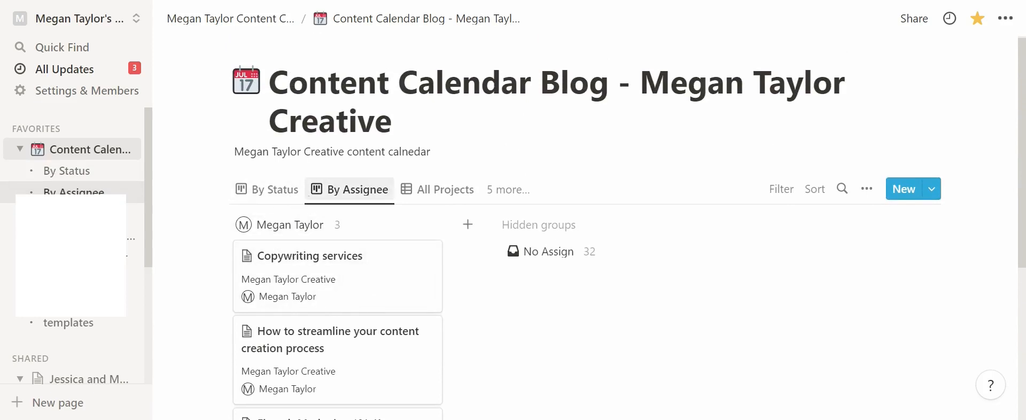
mouse_move(282, 276)
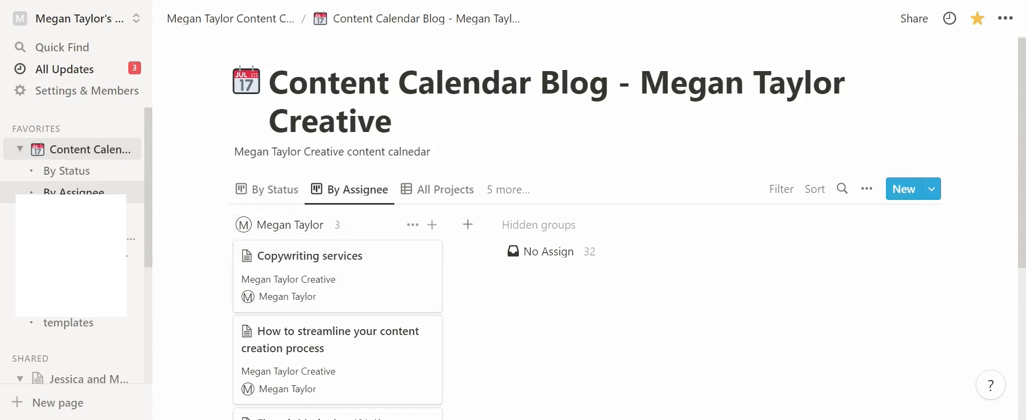
mouse_move(322, 311)
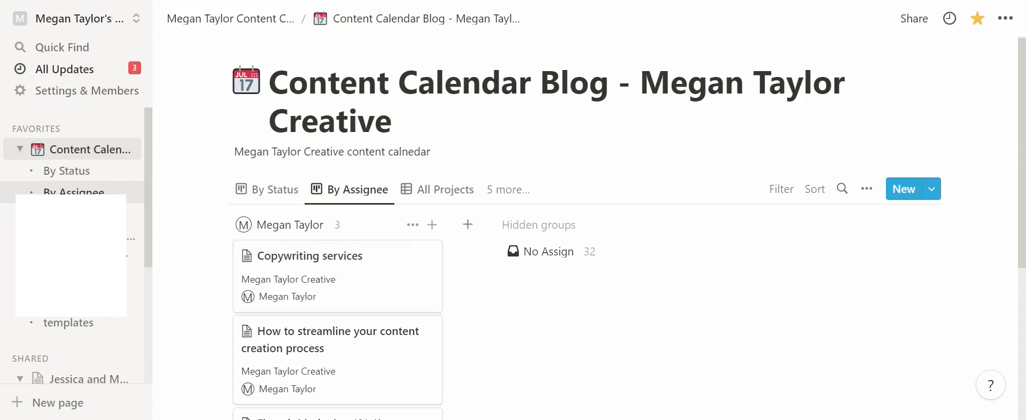
scroll(down, 3)
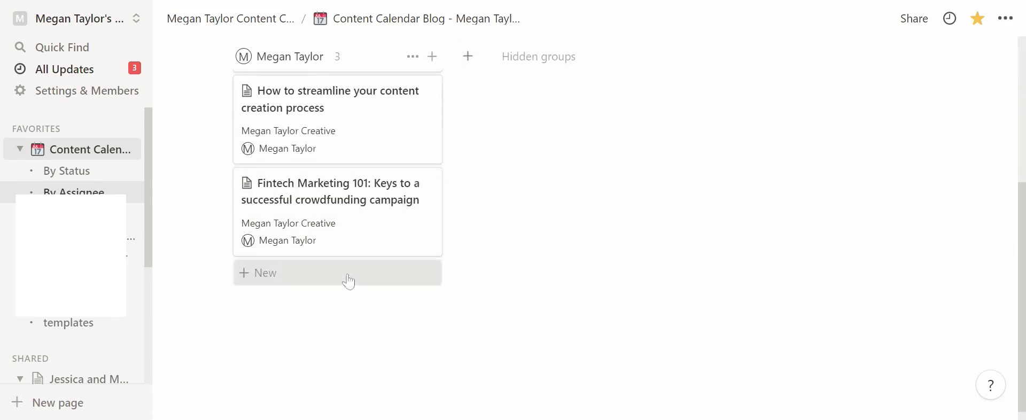
click(265, 272)
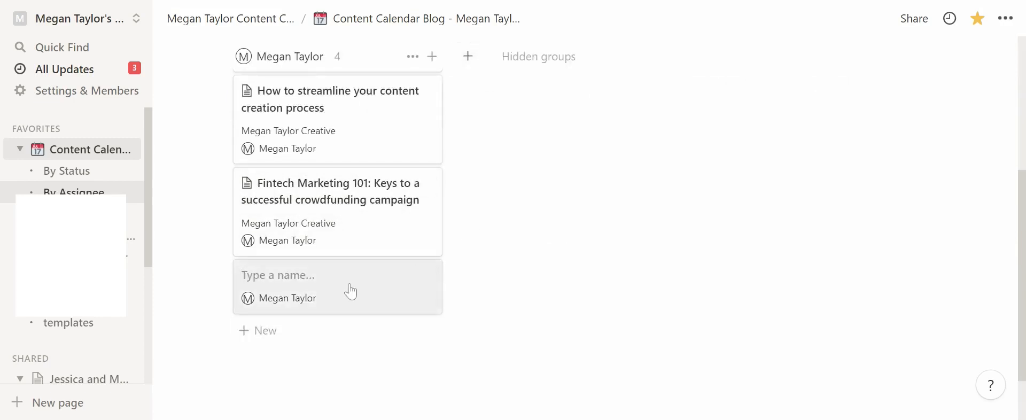
click(342, 286)
text(New task)
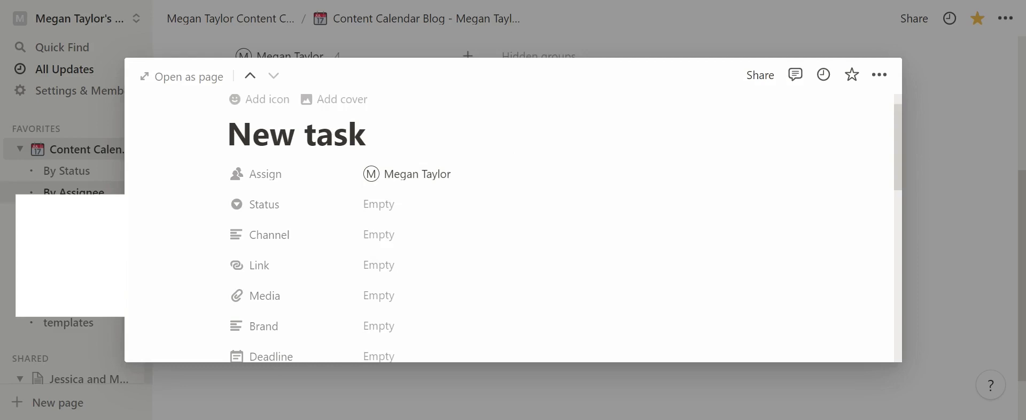
mouse_move(443, 182)
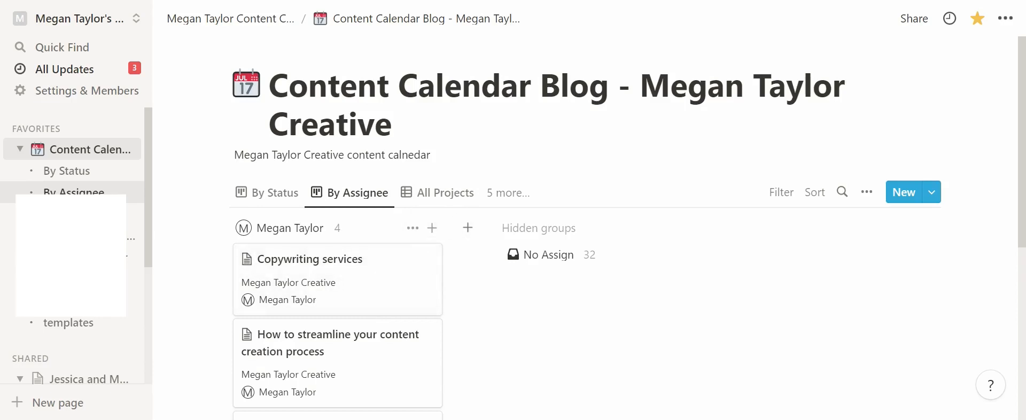
mouse_move(134, 19)
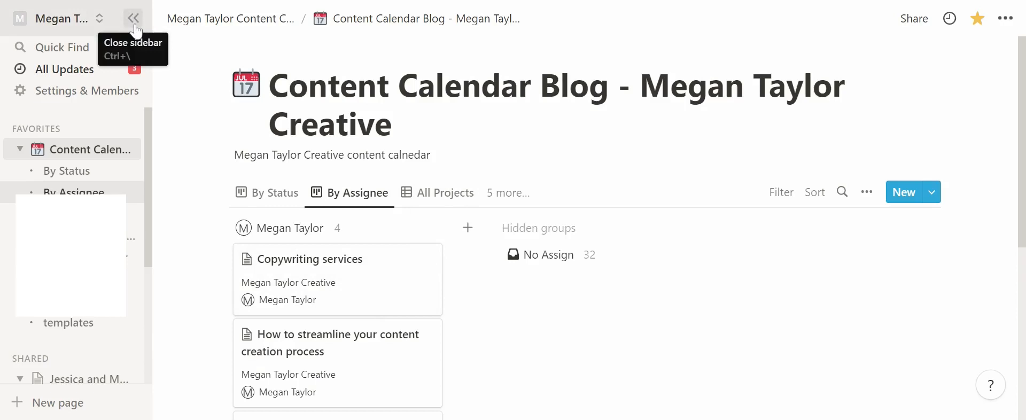
click(133, 18)
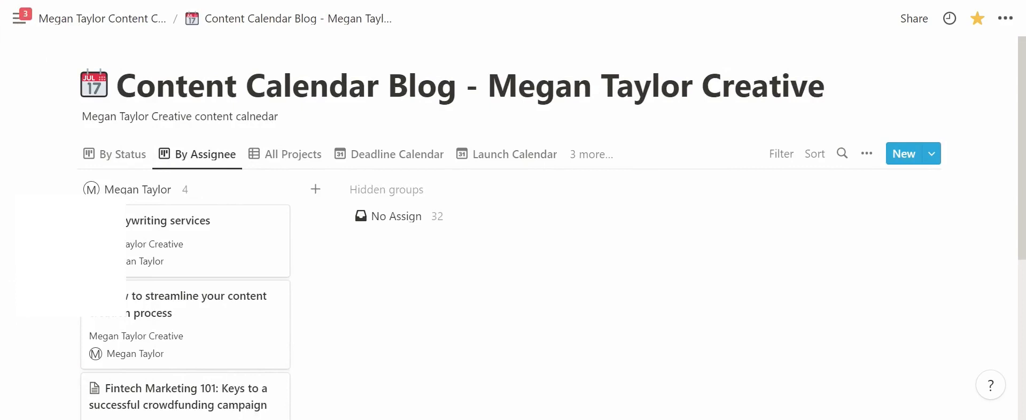
scroll(down, 3)
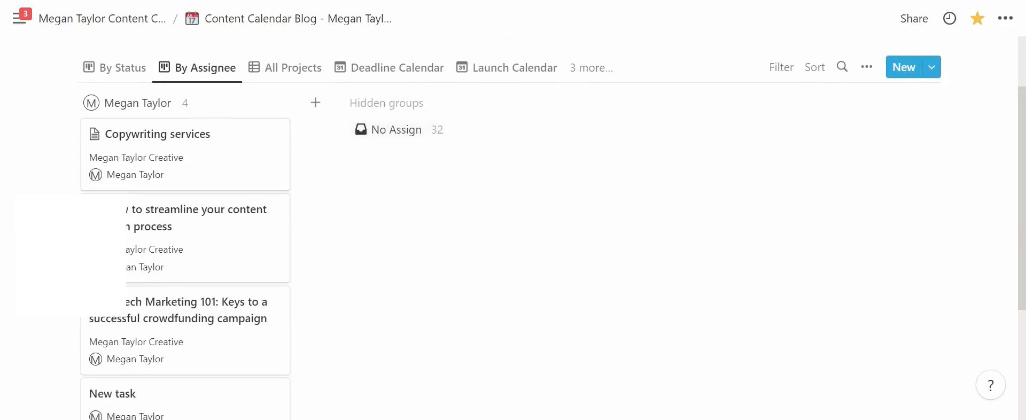
scroll(down, 3)
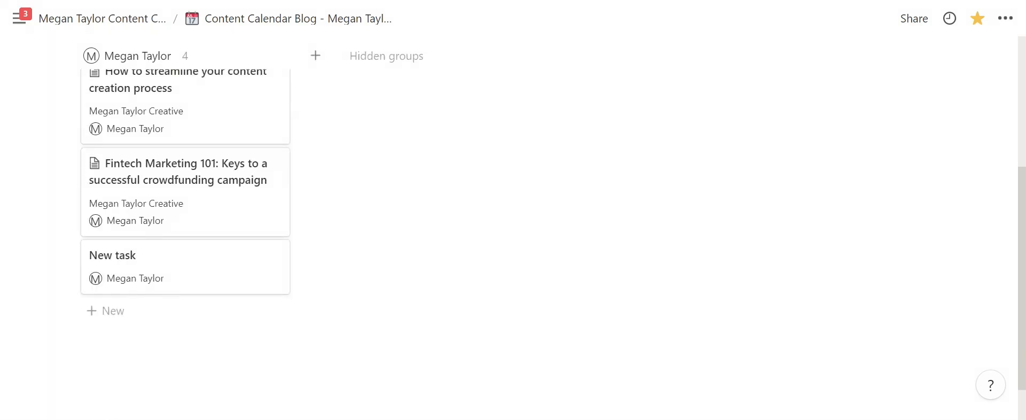
scroll(up, 3)
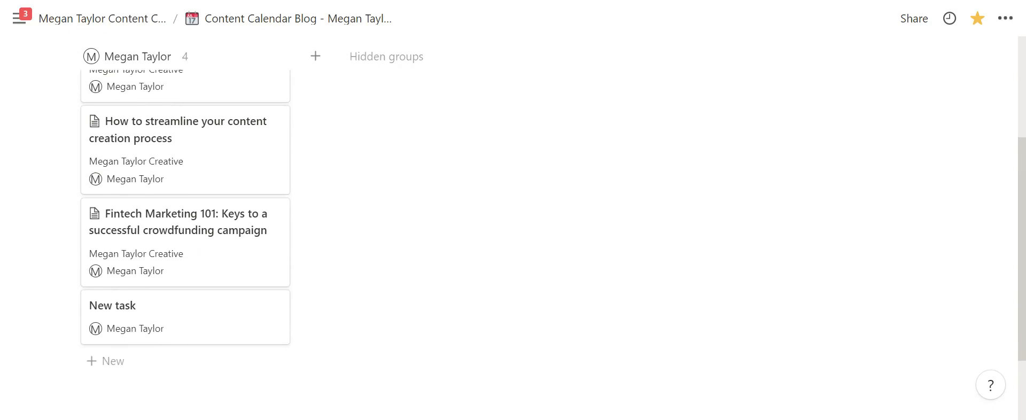
mouse_move(676, 5)
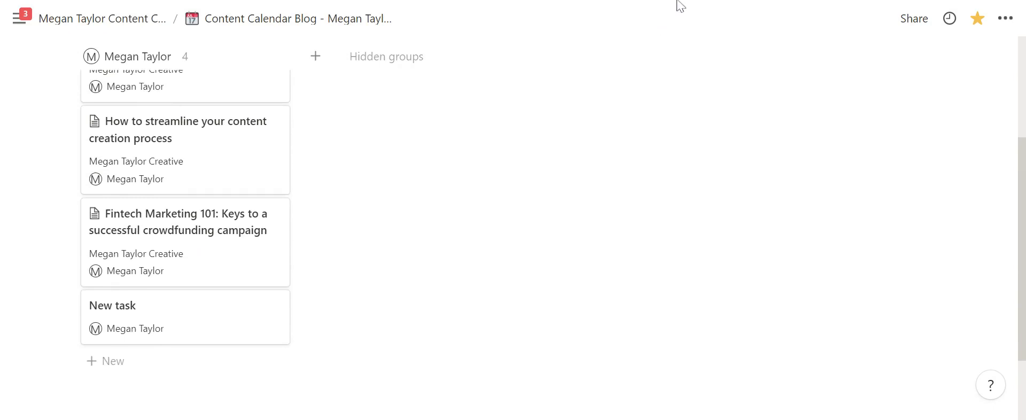